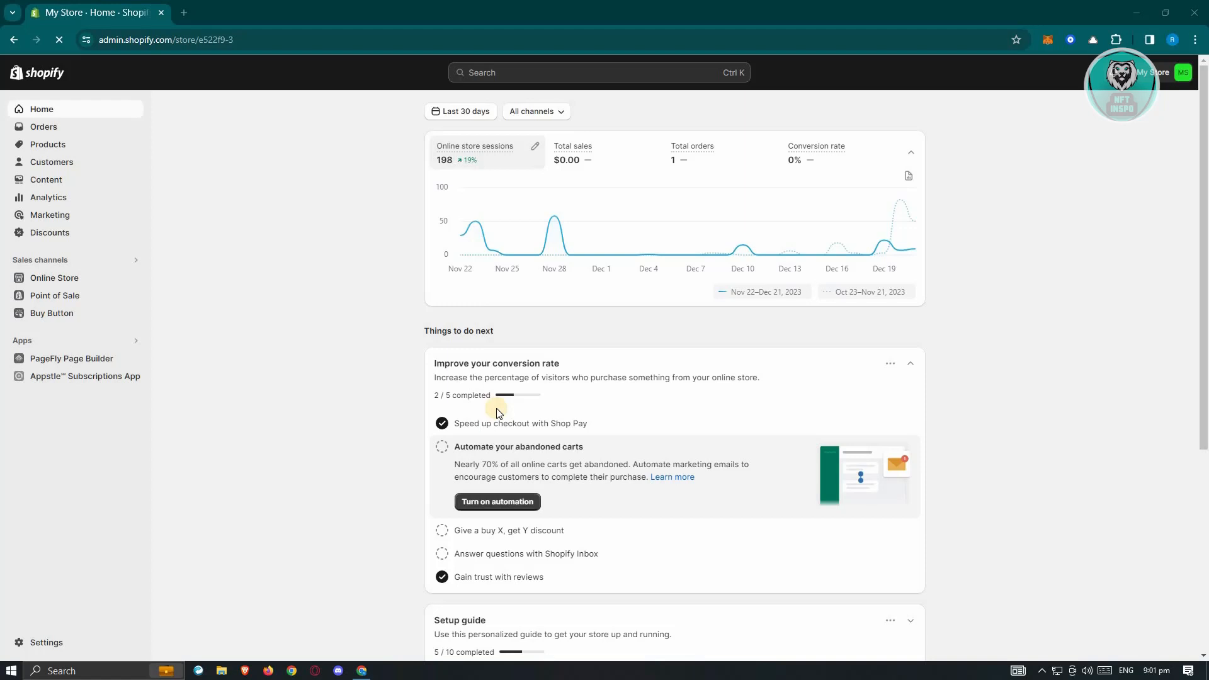
mouse_move(641, 344)
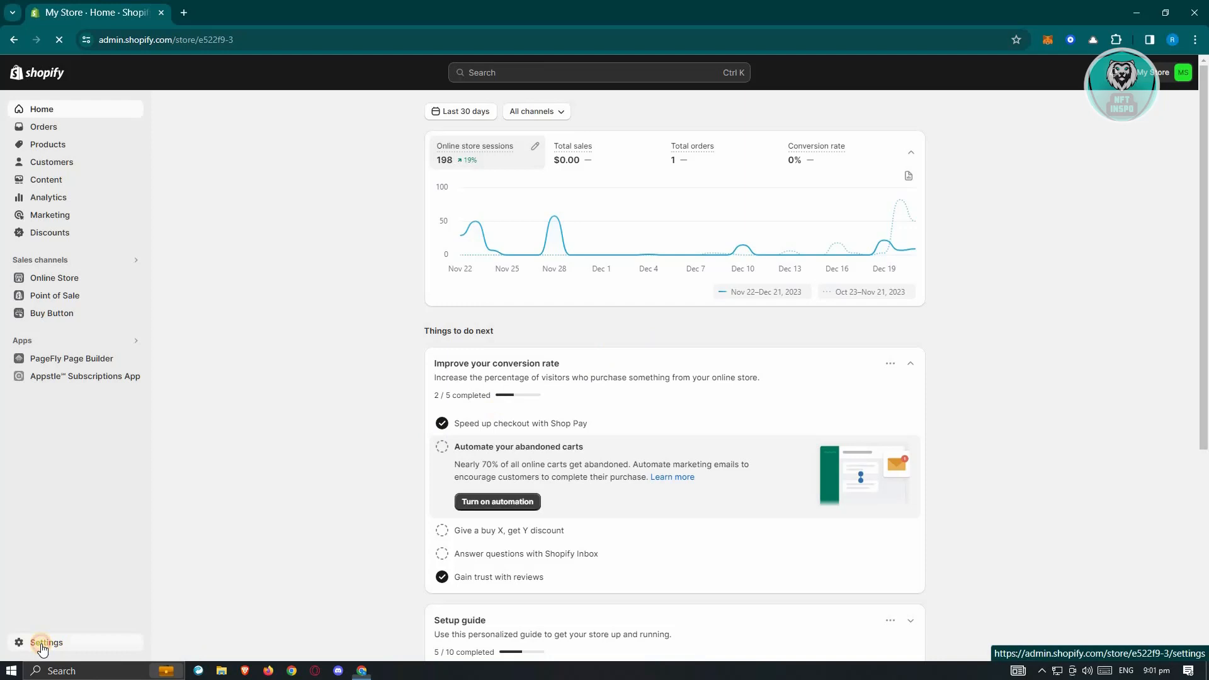
From Settings > Payments, add a manual payment method and choose Create custom payment method
left_click(45, 642)
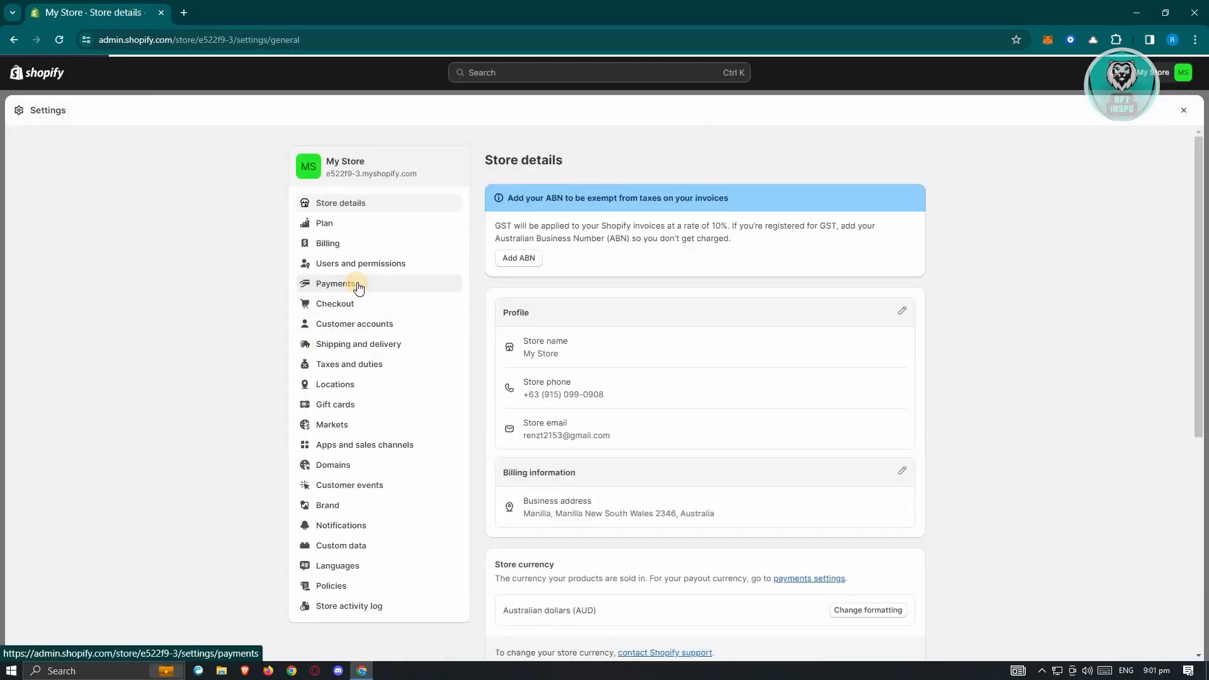
left_click(336, 282)
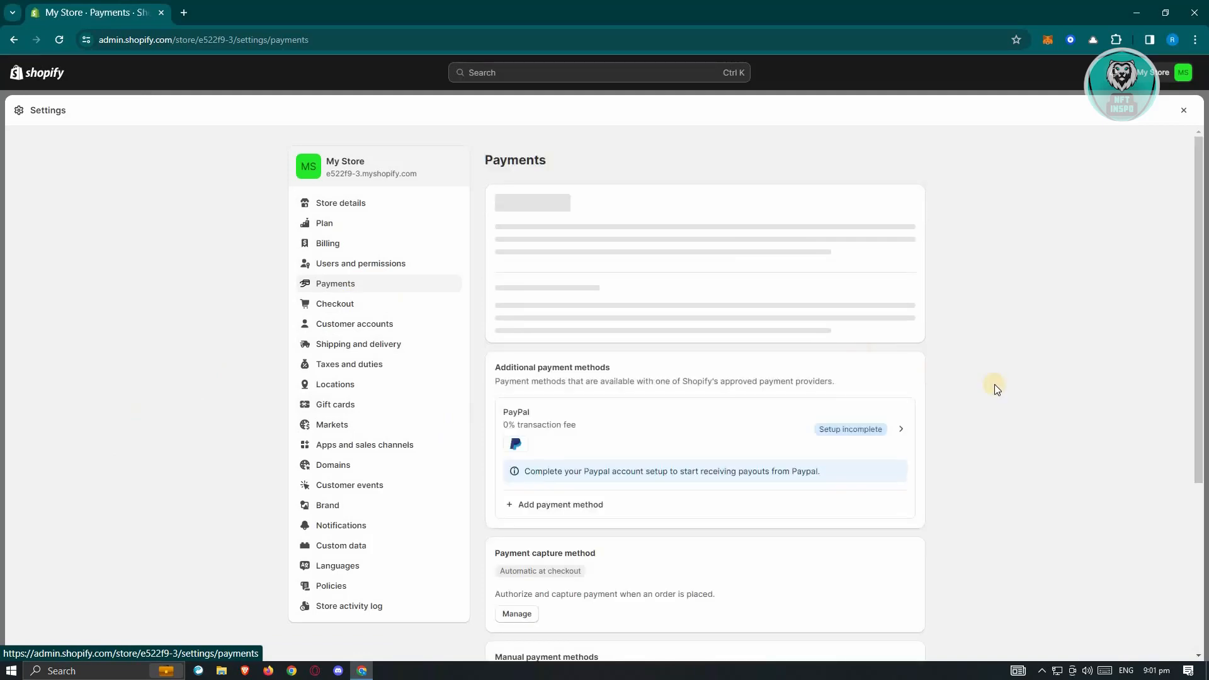
scroll("down", 3)
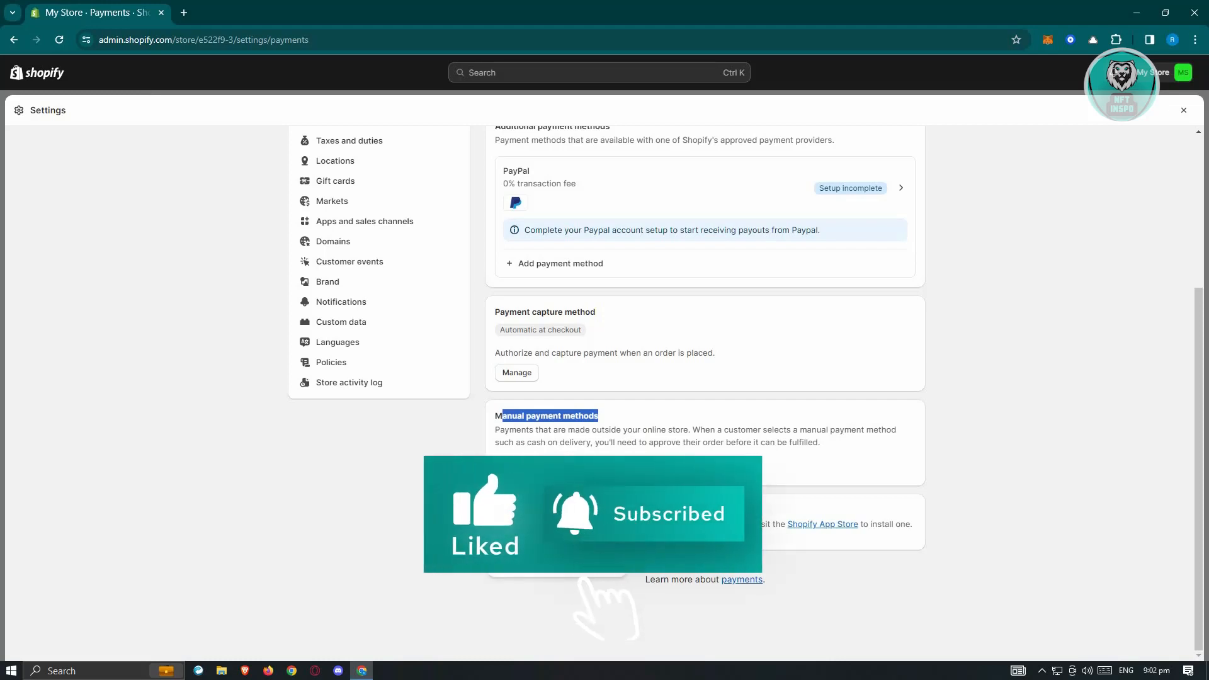
left_click(556, 467)
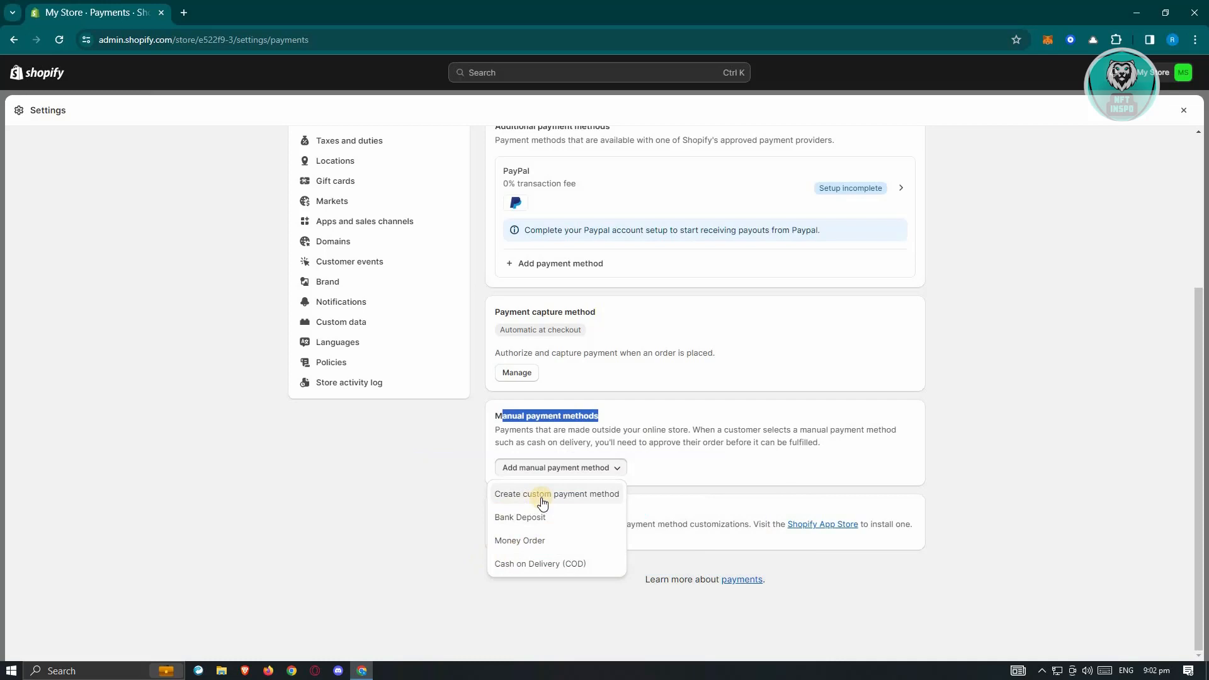
left_click(557, 494)
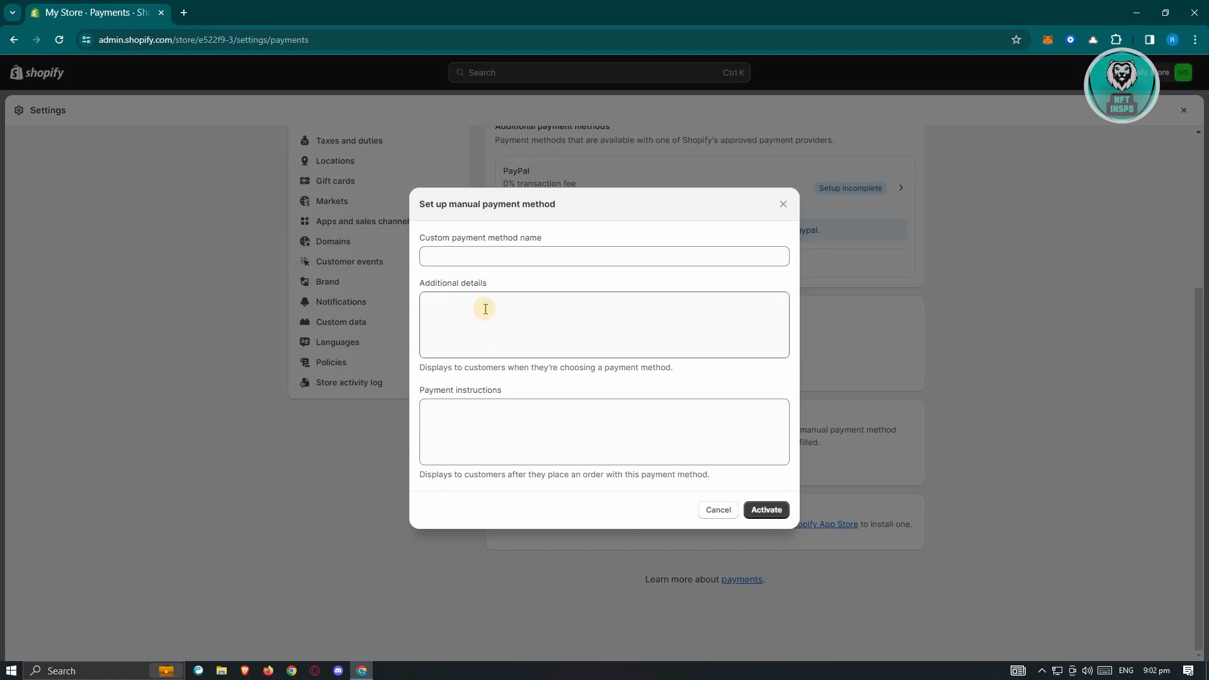
mouse_move(463, 423)
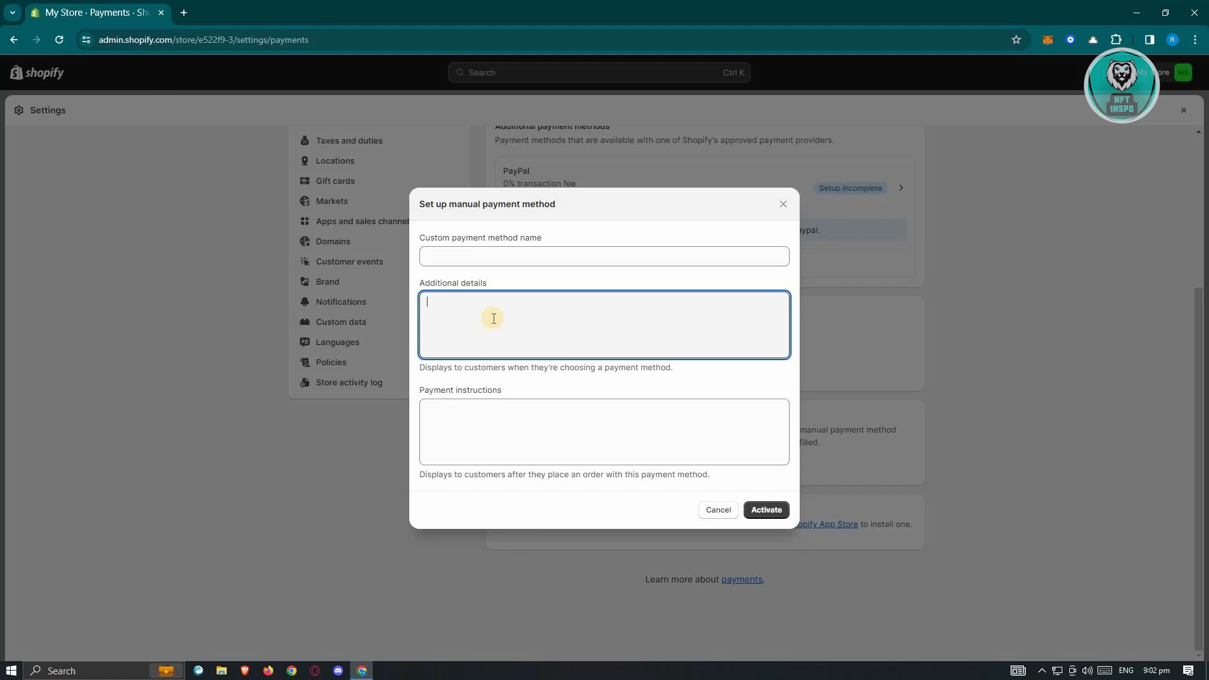
mouse_move(617, 444)
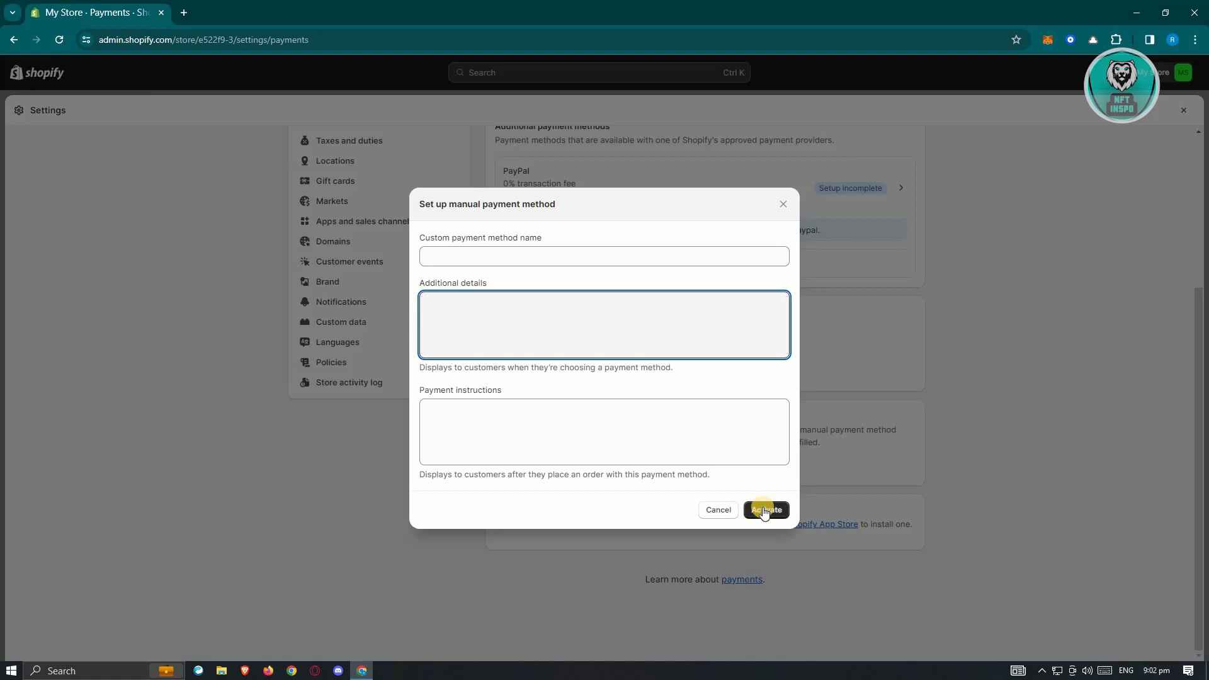
left_click(604, 324)
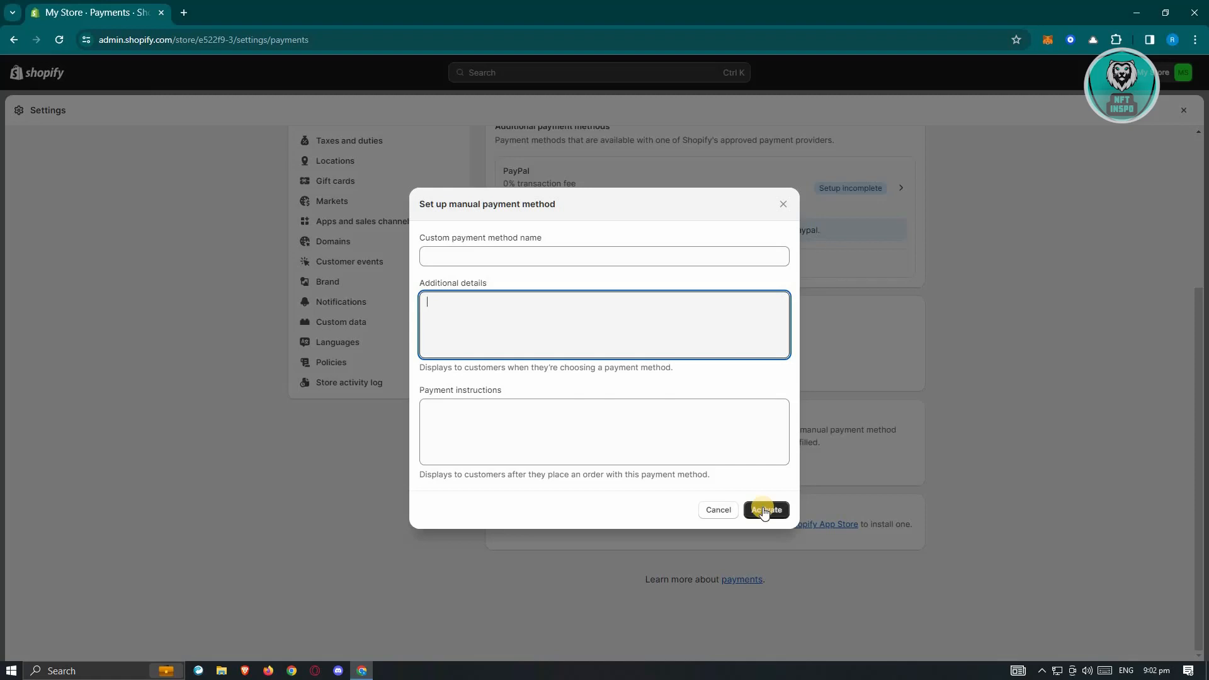